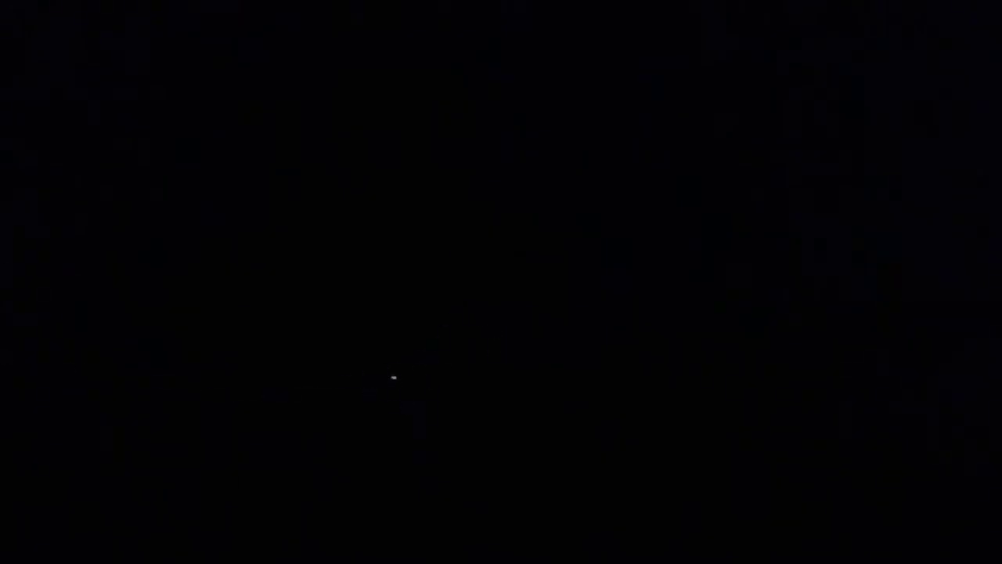
pyautogui.moveTo(426, 258)
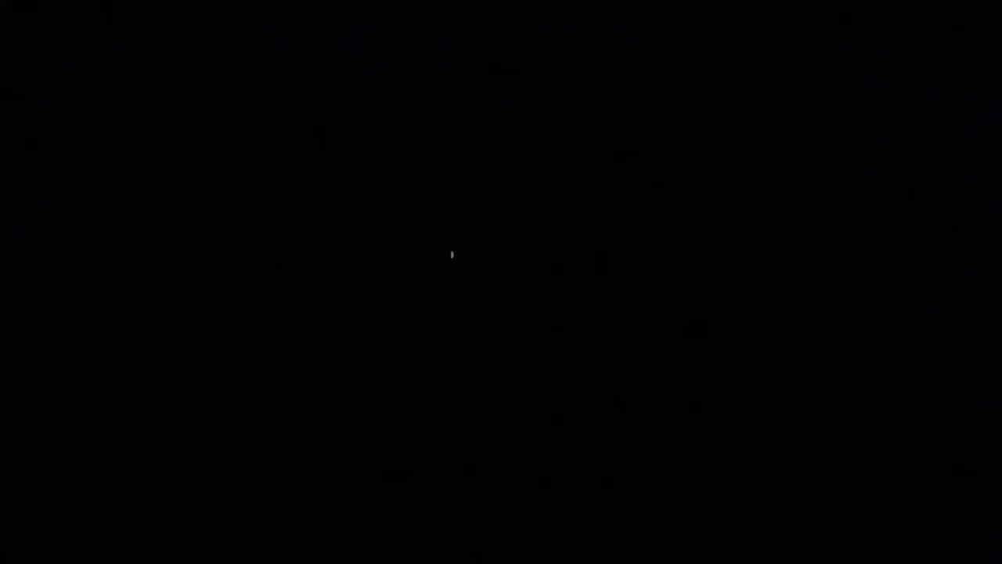
pyautogui.moveTo(483, 273)
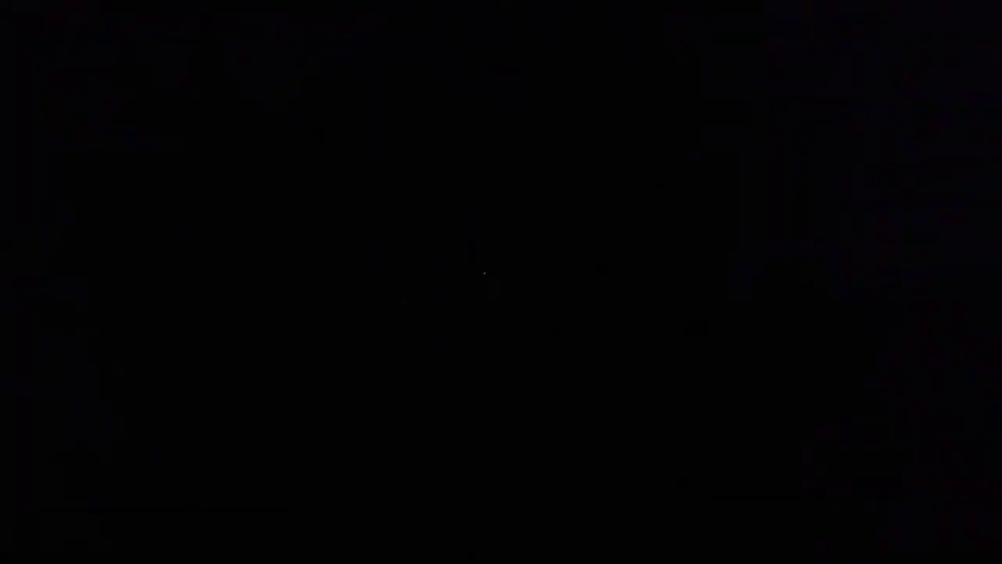